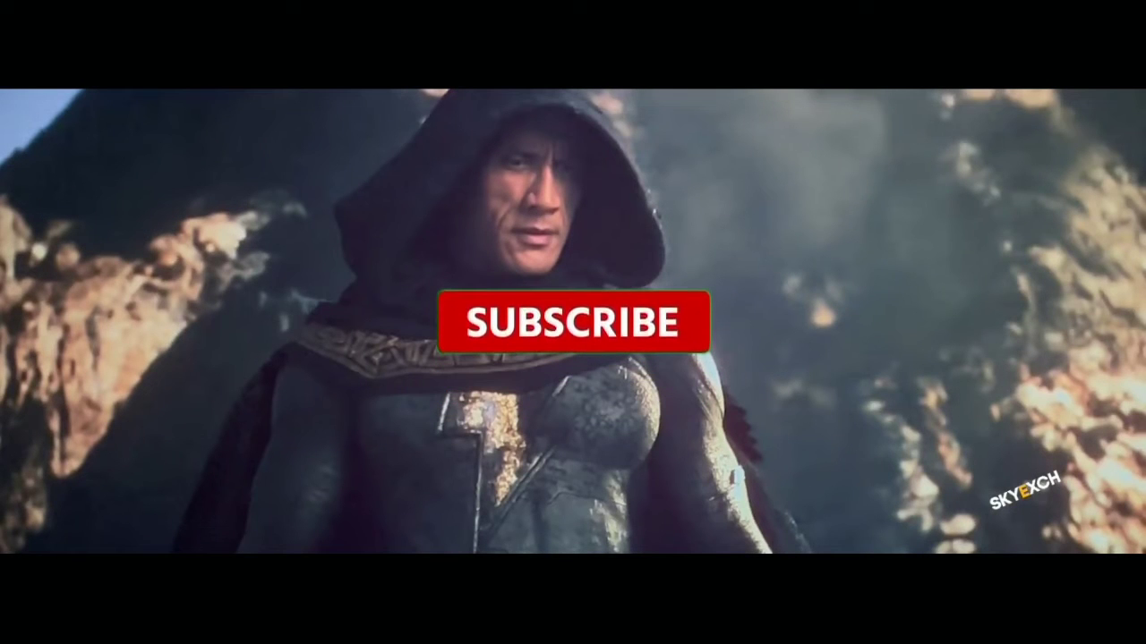
{"action": "left_click", "coordinate": [573, 322]}
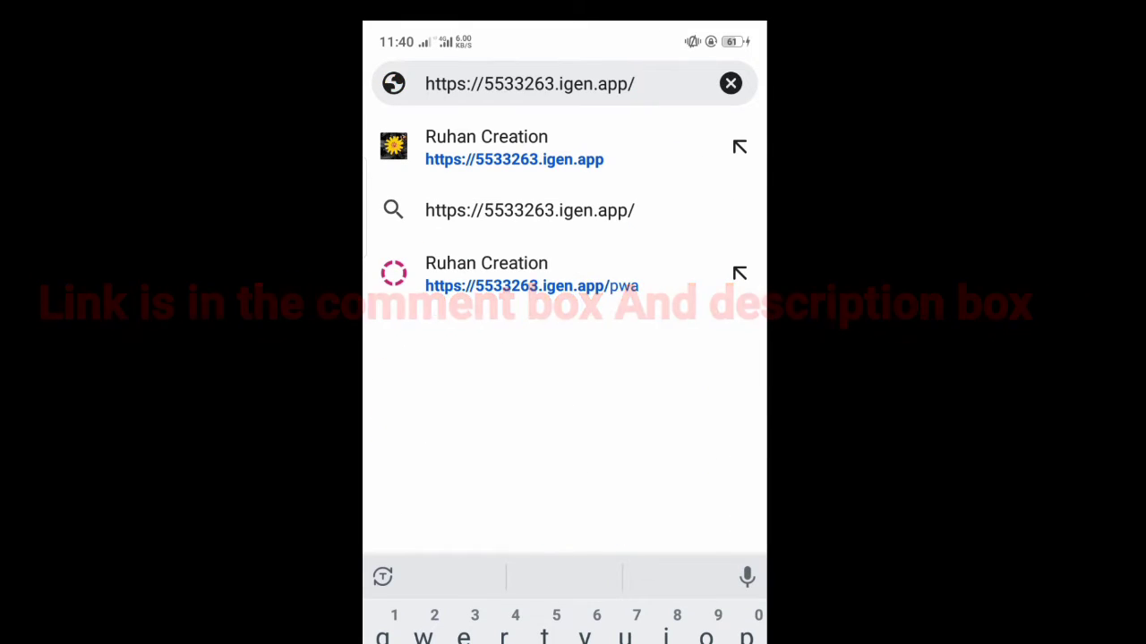
Install the Ruhan Creation web app from its page and confirm in the Install app dialog.
{"action": "left_click", "coordinate": [516, 147]}
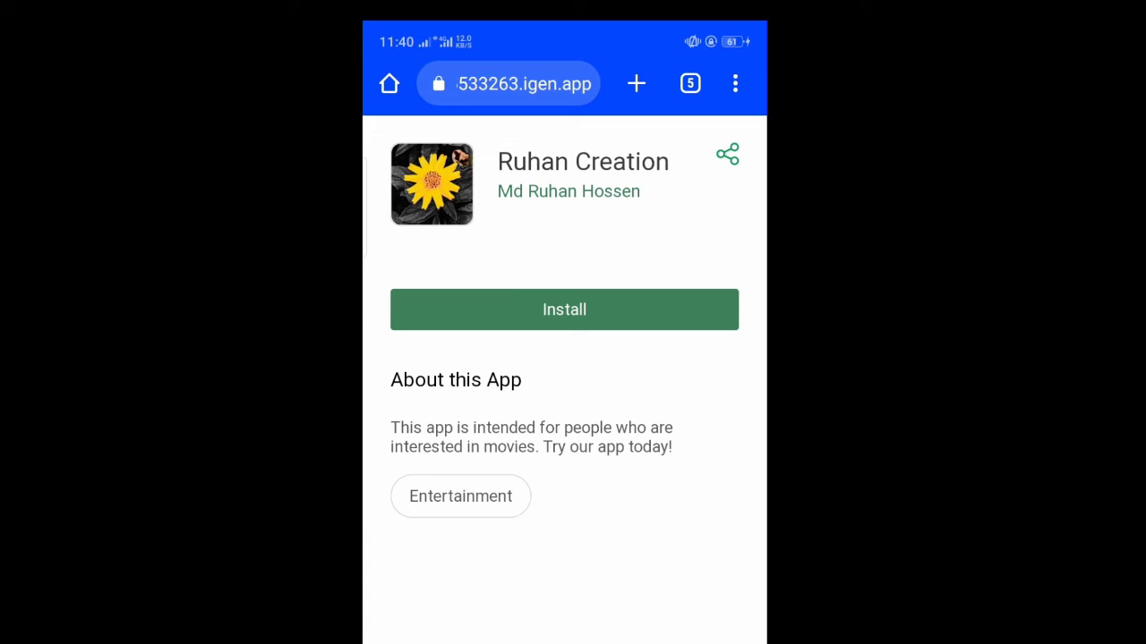
{"action": "left_click", "coordinate": [564, 310]}
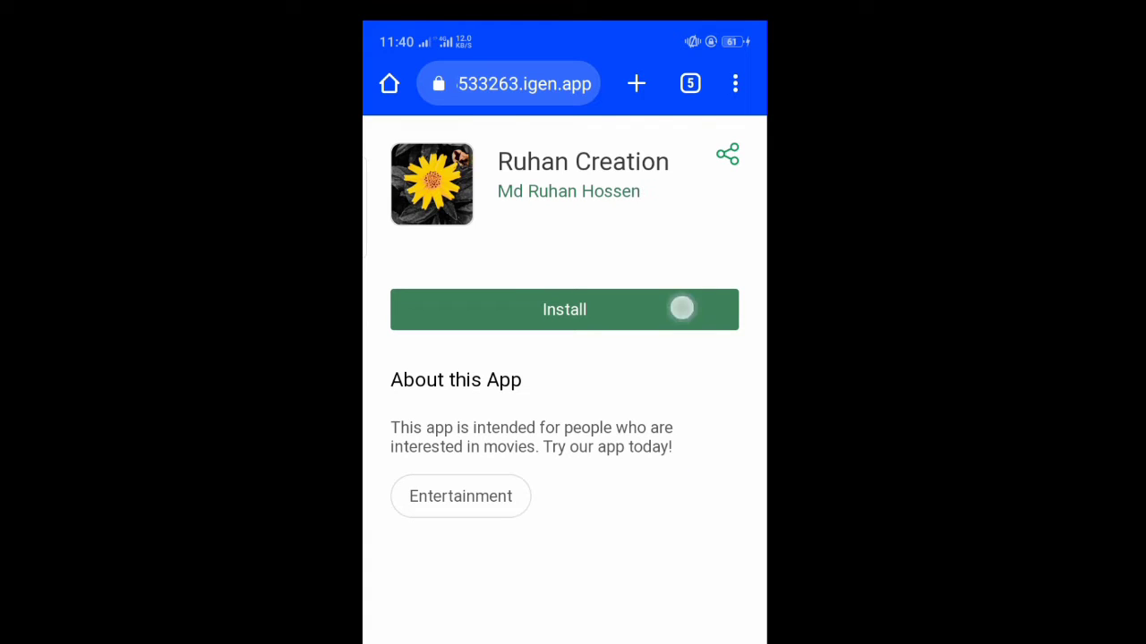
{"action": "left_click", "coordinate": [564, 308]}
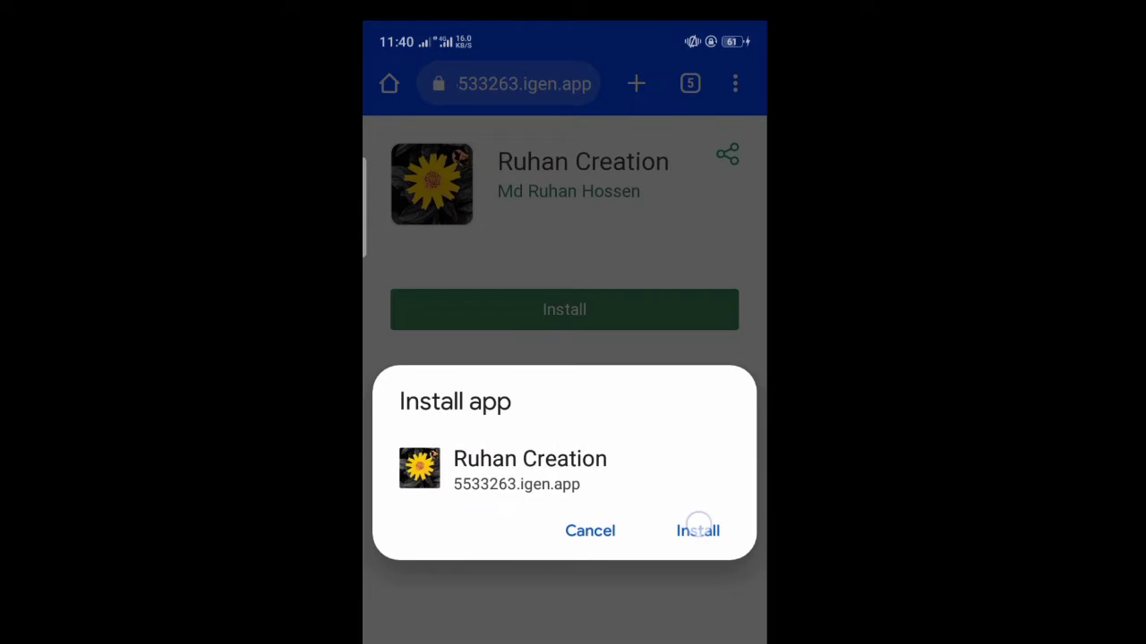
{"action": "left_click", "coordinate": [698, 530]}
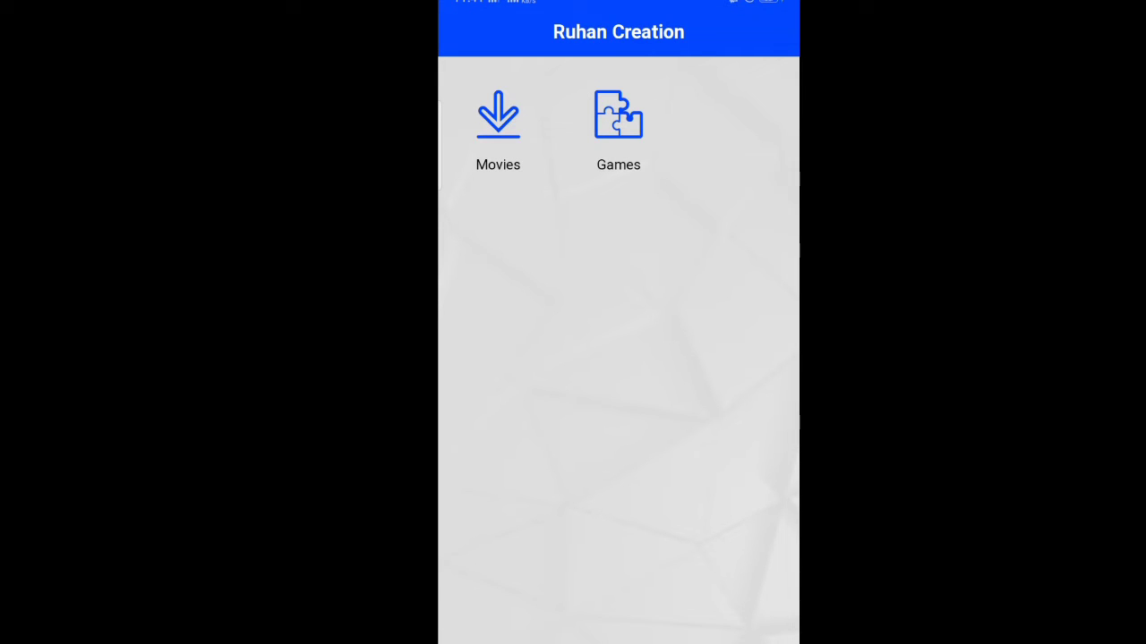
Navigate Movies to the Hollywood section in Ruhan Creation.
{"action": "left_click", "coordinate": [498, 125]}
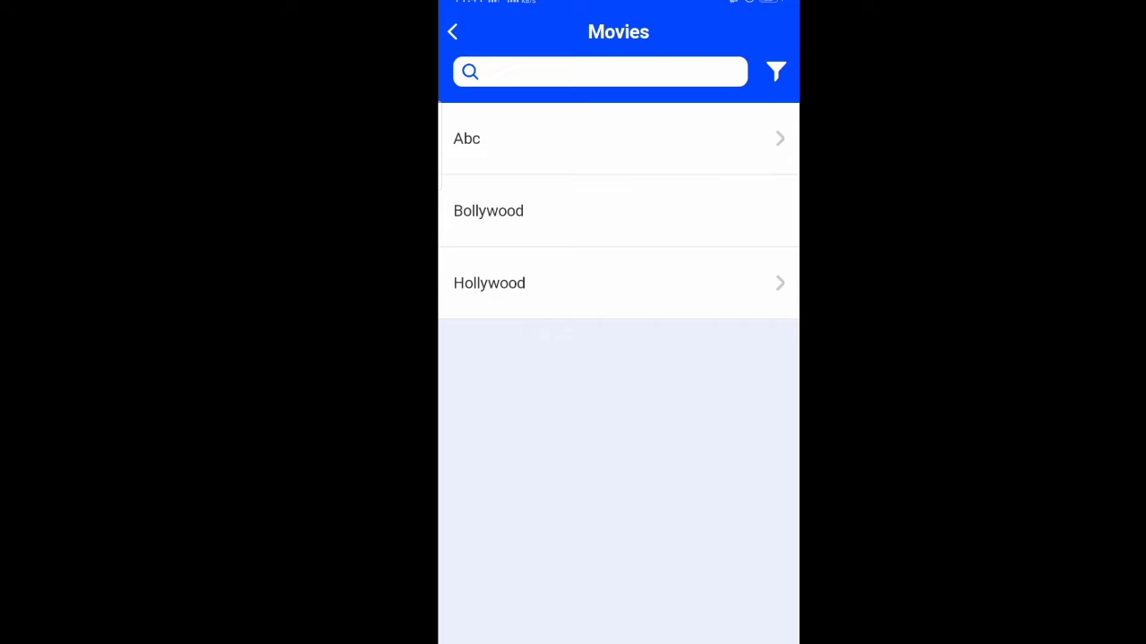
{"action": "left_click", "coordinate": [453, 32]}
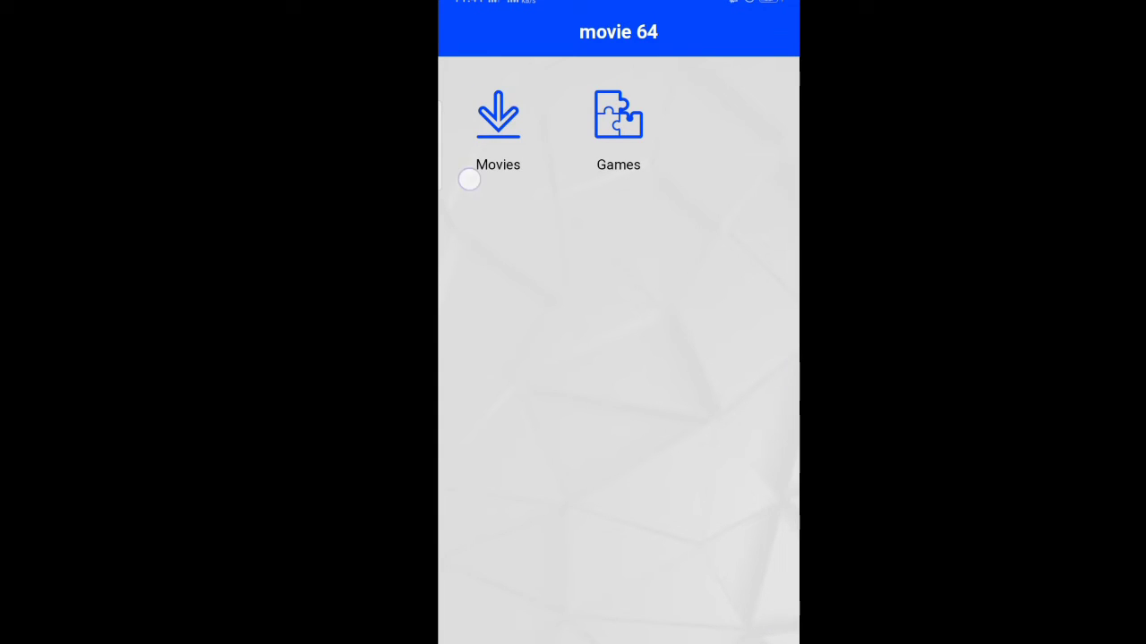
{"action": "left_click", "coordinate": [498, 126]}
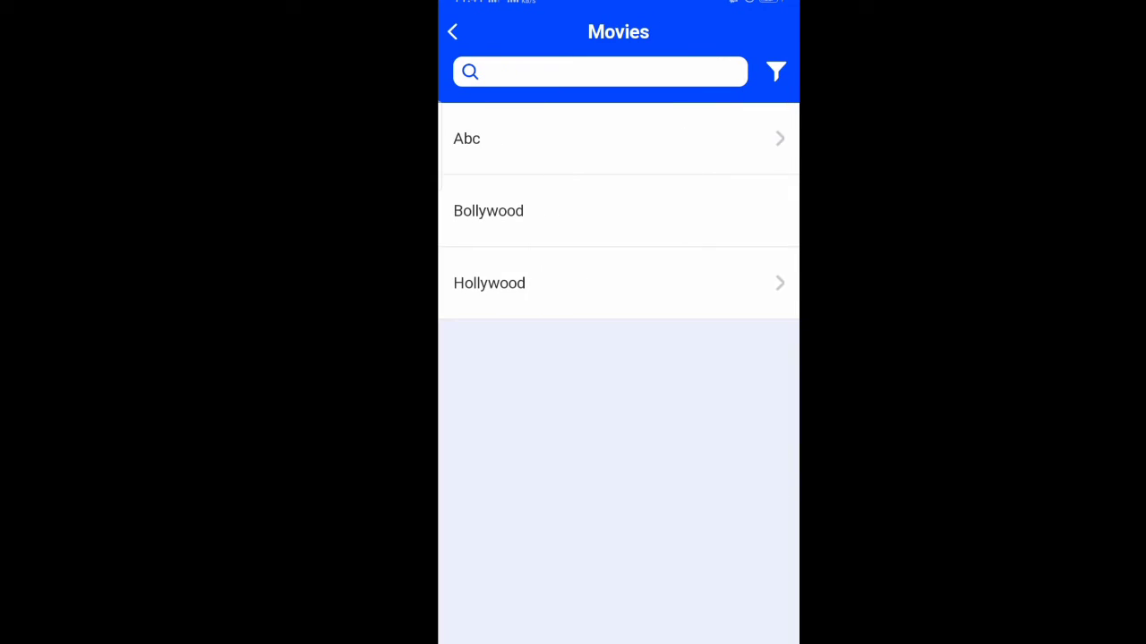
{"action": "left_click", "coordinate": [490, 282]}
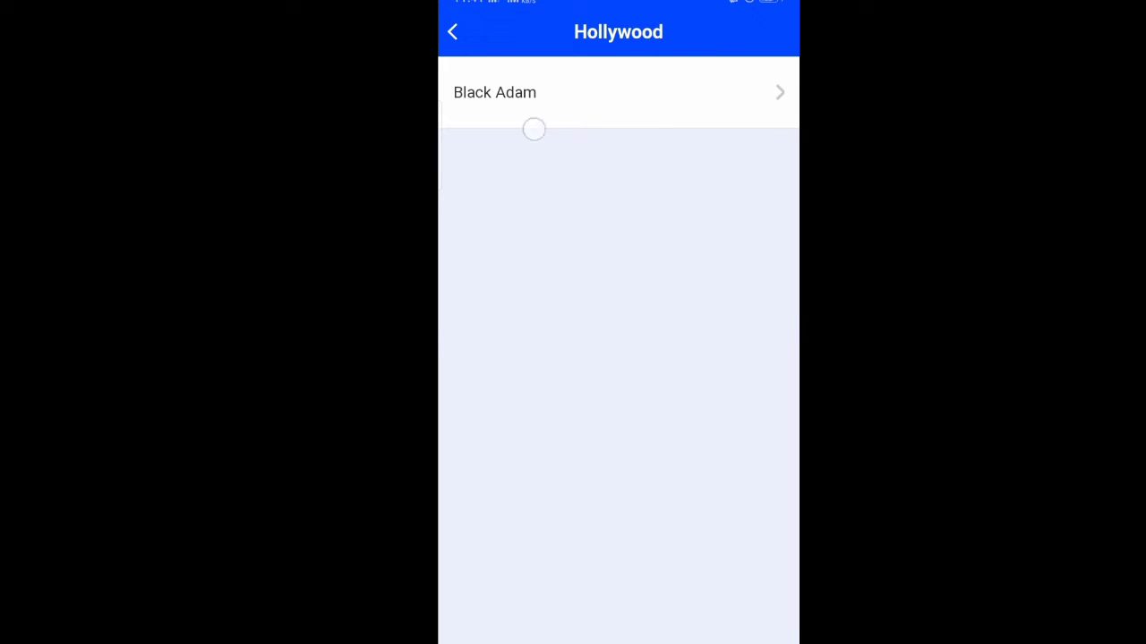
Choose a Hindi 720p/1080p download link for Black Adam.
{"action": "left_click", "coordinate": [494, 93]}
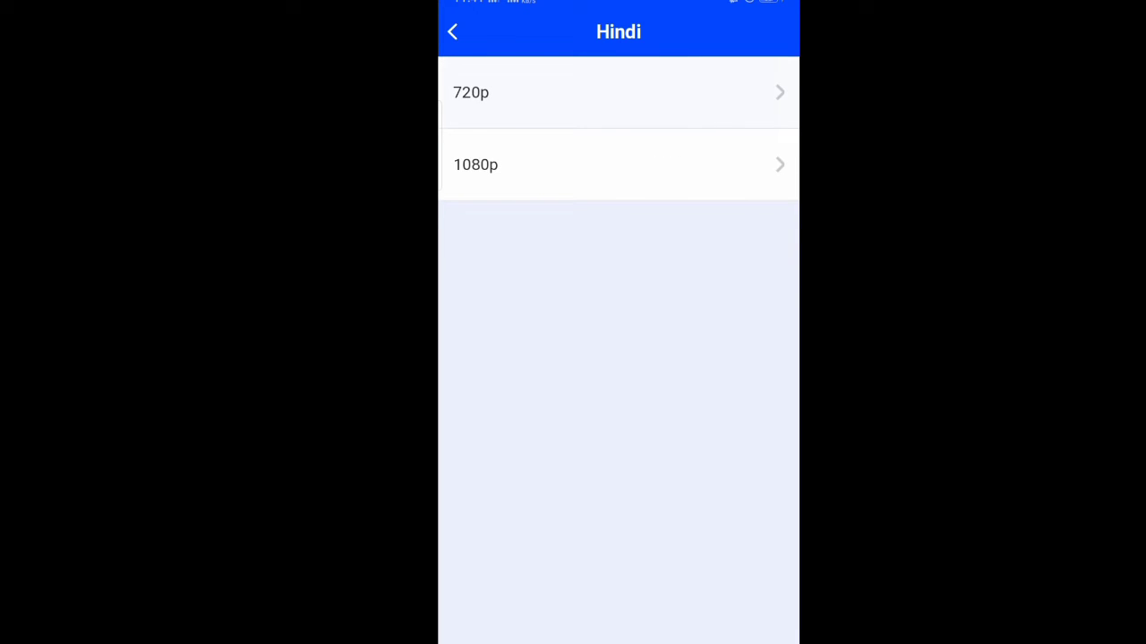
{"action": "left_click", "coordinate": [618, 93]}
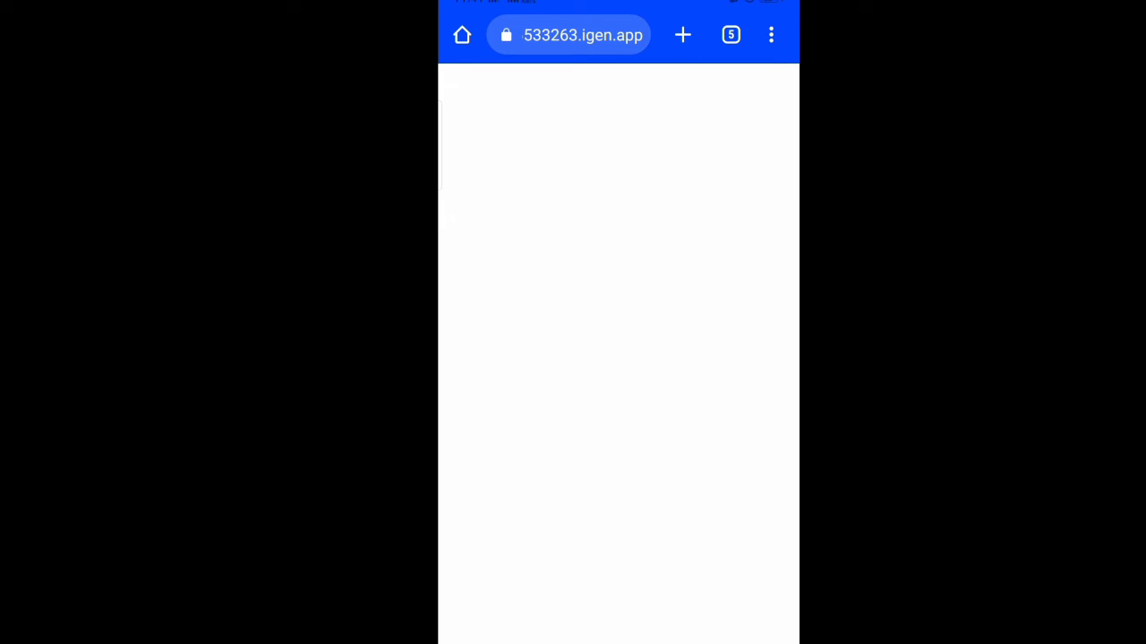
Choose Download anyway on Google Drive's too-large-to-scan warning for the 1,003 MB file.
{"action": "left_click", "coordinate": [682, 36]}
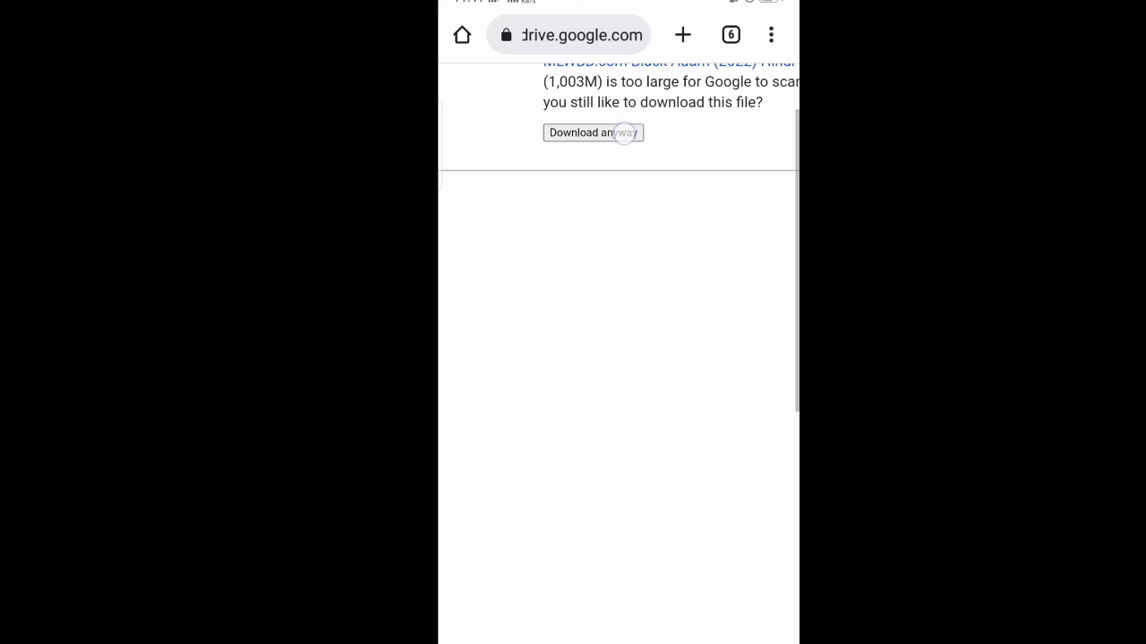
{"action": "left_click", "coordinate": [591, 133]}
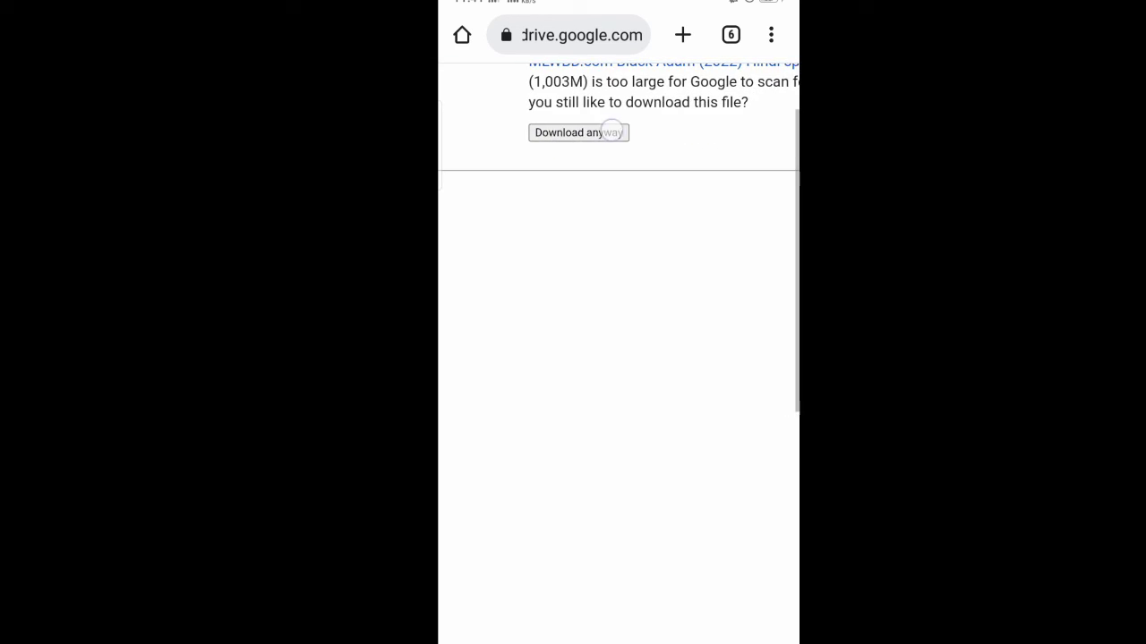
{"action": "left_click", "coordinate": [577, 133]}
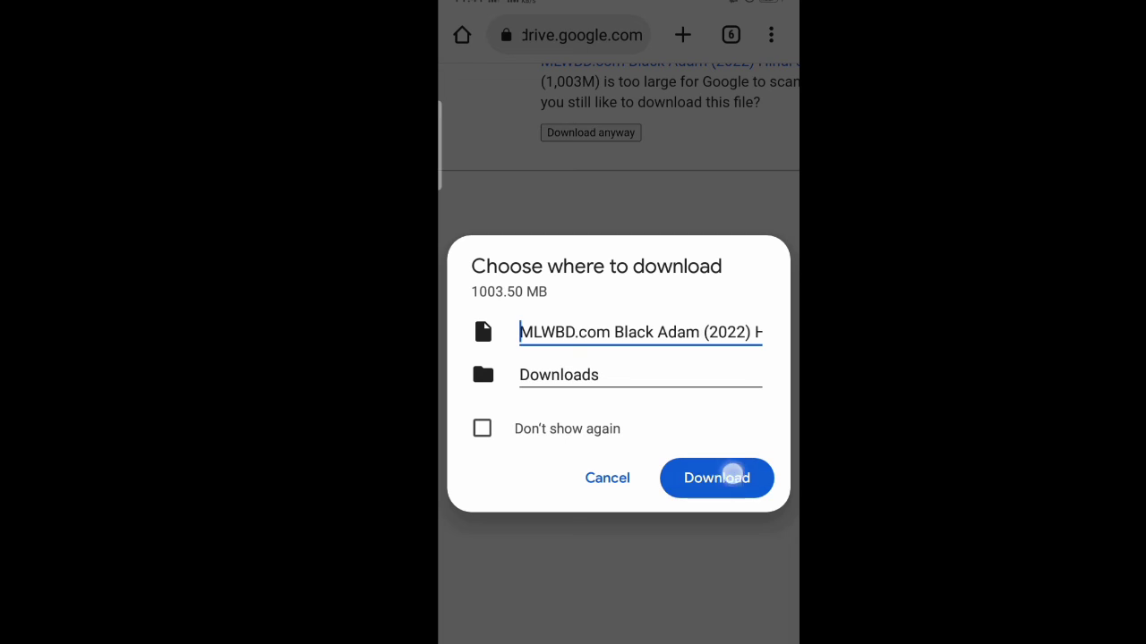
Save the movie into Downloads and show the 1003.50 MB file downloading in Chrome's list.
{"action": "left_click", "coordinate": [716, 478]}
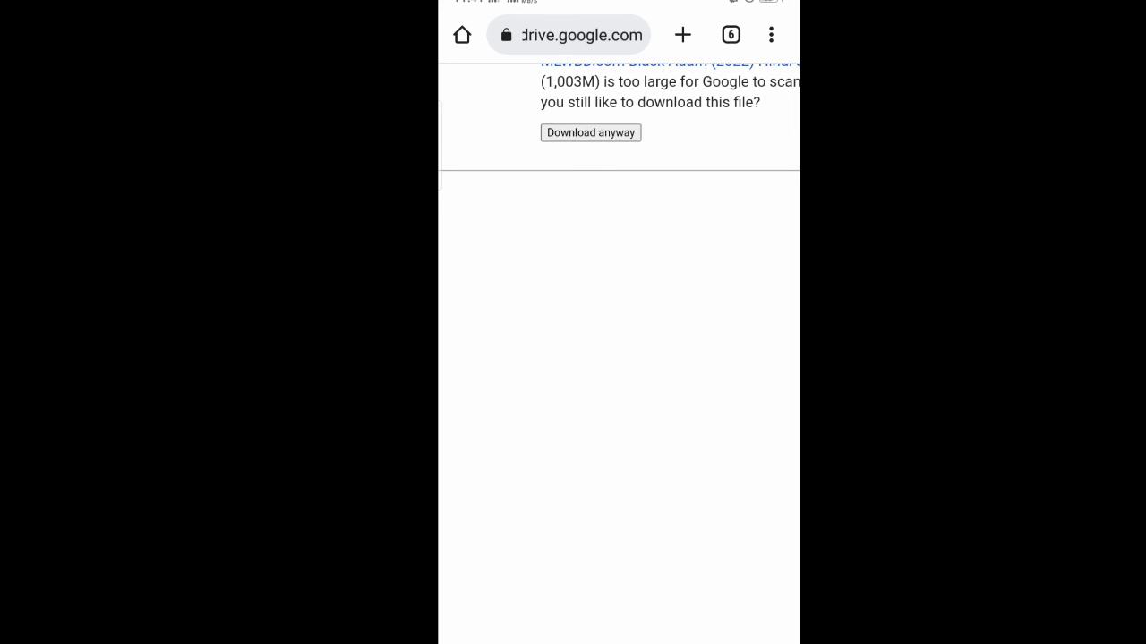
{"action": "left_click", "coordinate": [591, 132]}
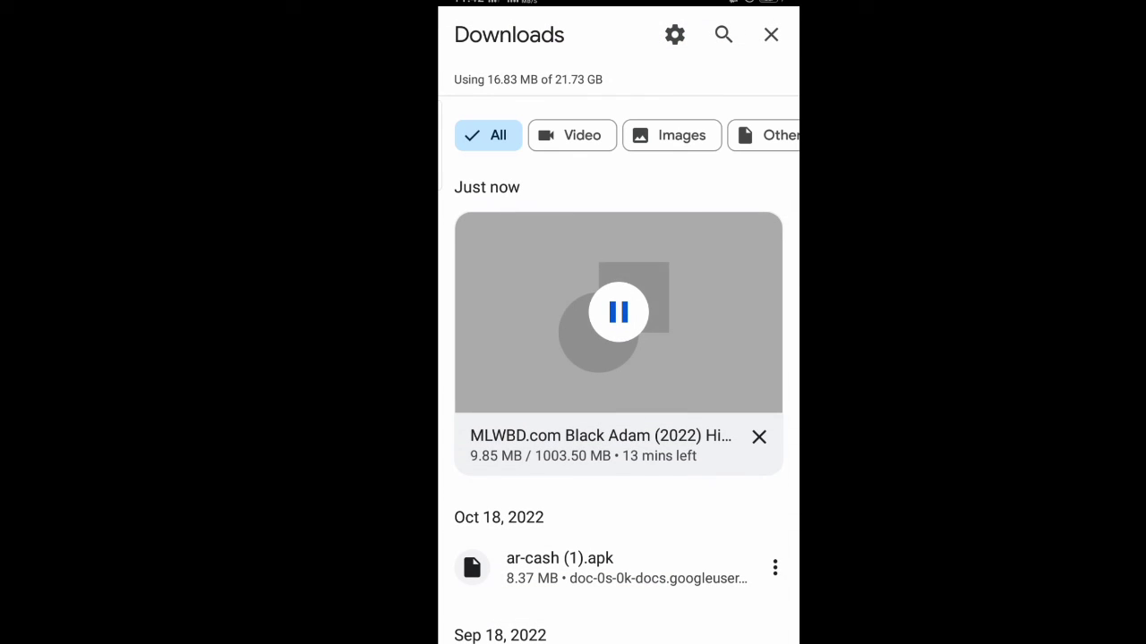